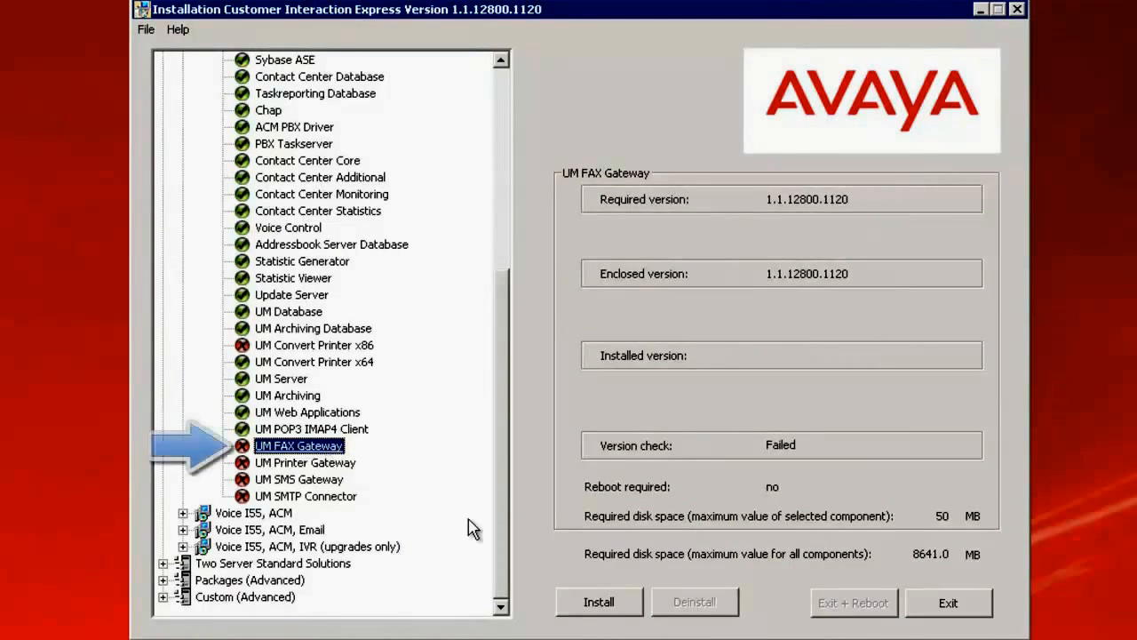
Launch the UM FAX Gateway setup wizard for version 1.1.12800.1120 and pass its welcome page
{"action": "left_click", "coordinate": [597, 601]}
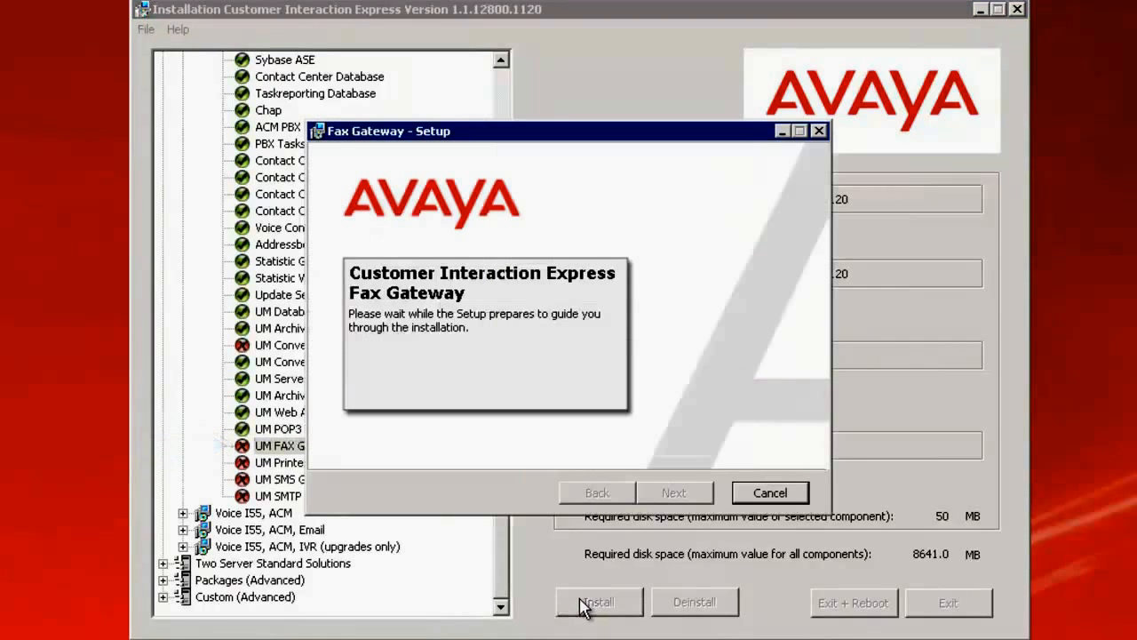
{"action": "left_click", "coordinate": [597, 601]}
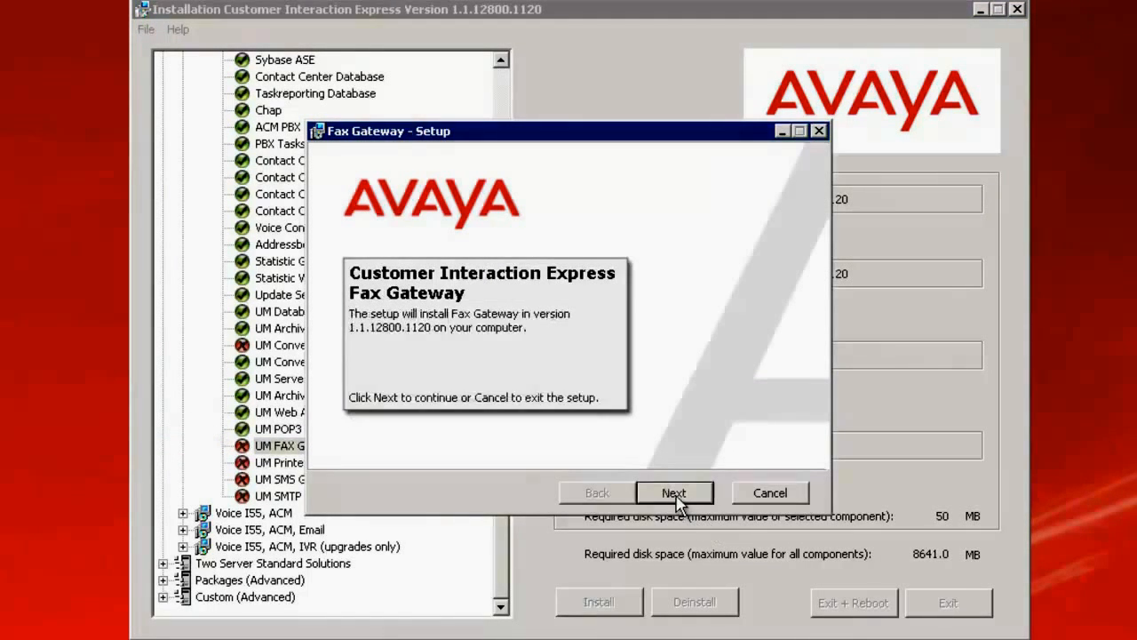
{"action": "left_click", "coordinate": [674, 492]}
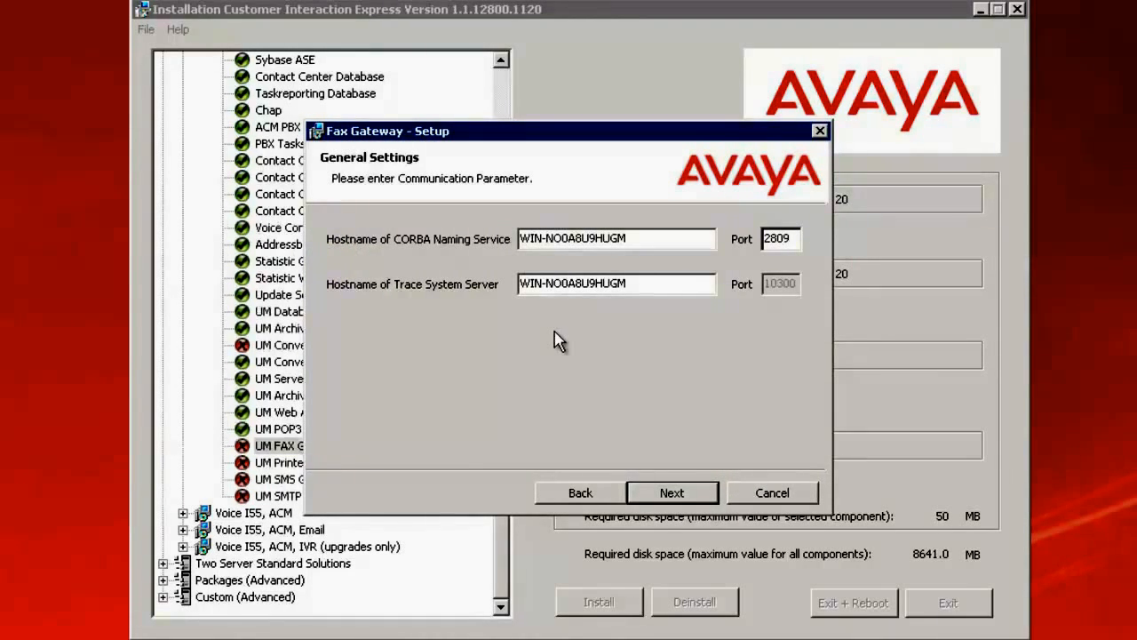
{"action": "mouse_move", "coordinate": [668, 434]}
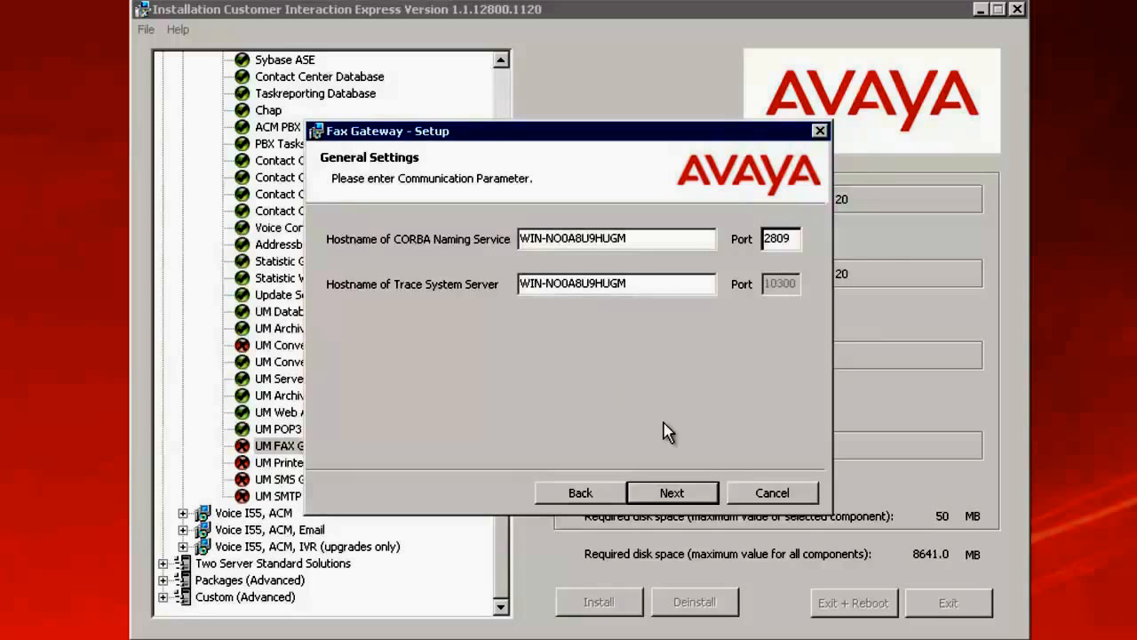
Keep the default CORBA Naming Service and Trace System Server hostnames and ports
{"action": "left_click", "coordinate": [672, 494]}
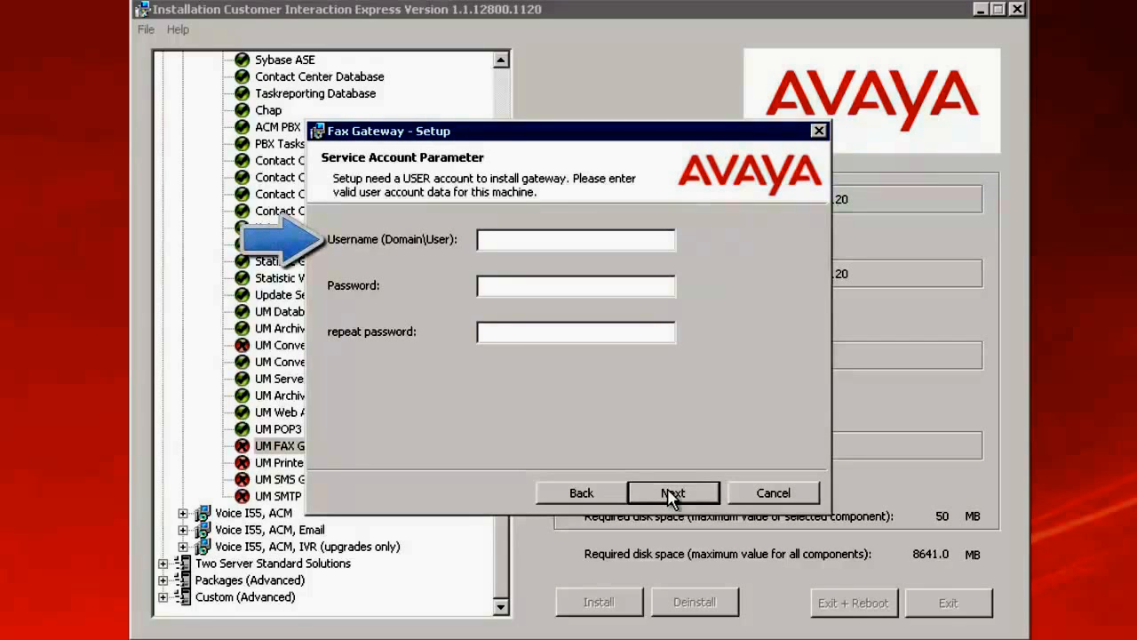
{"action": "mouse_move", "coordinate": [565, 229]}
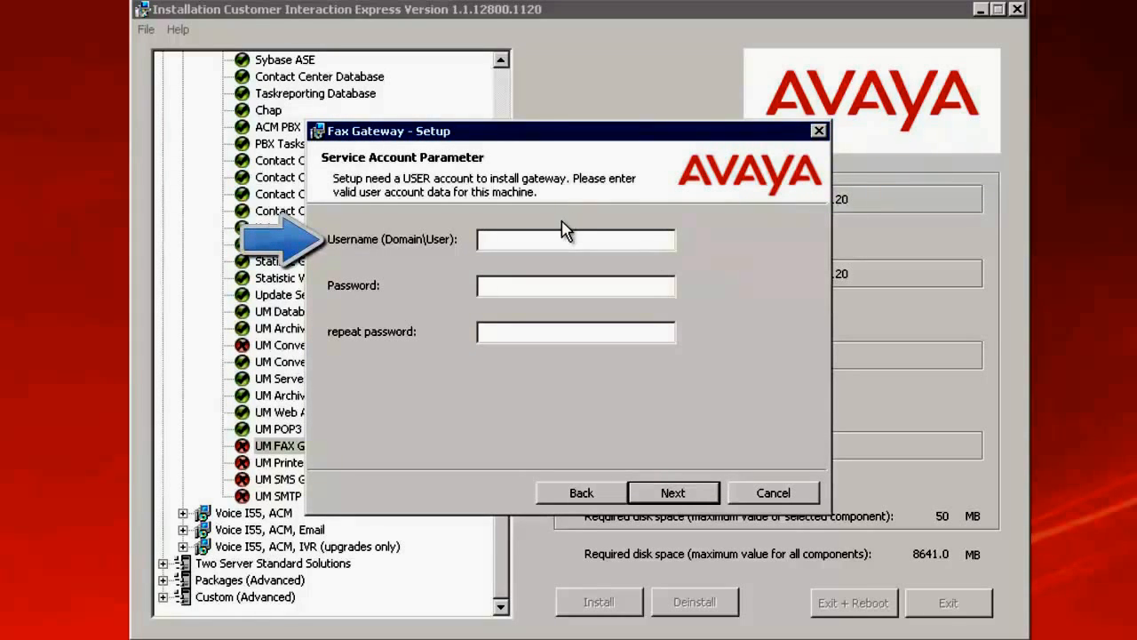
Enter Administrator as the service account username with its password repeated
{"action": "left_click", "coordinate": [576, 240]}
{"action": "type", "text": "Administrator"}
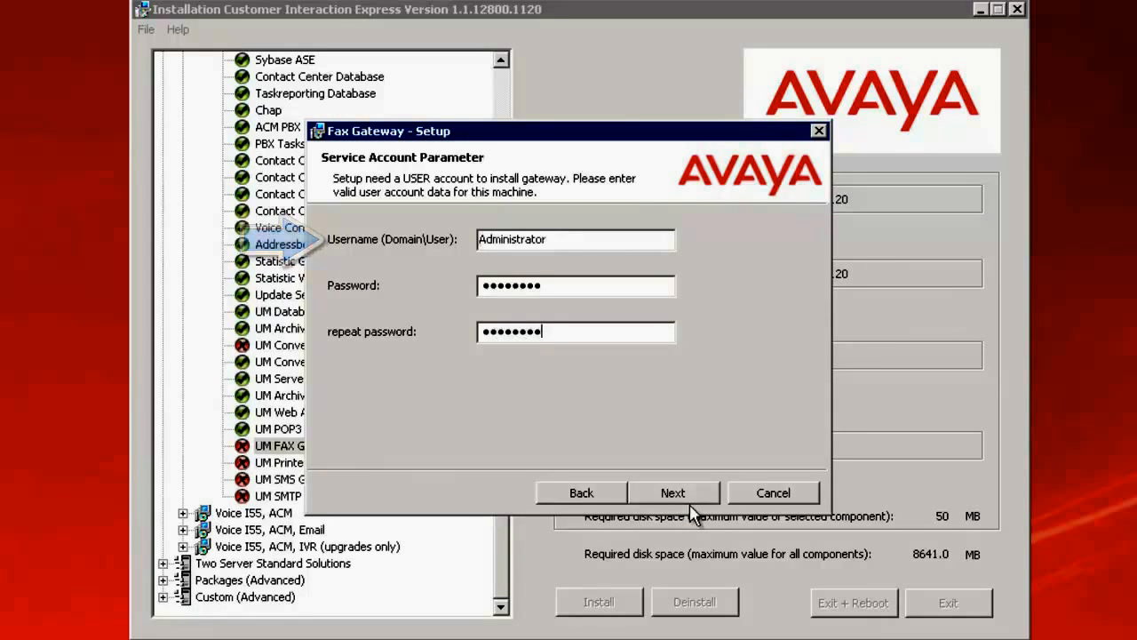
Submit the credentials and server hostname, completing the UM FAX Gateway install with Version check OK
{"action": "left_click", "coordinate": [672, 492]}
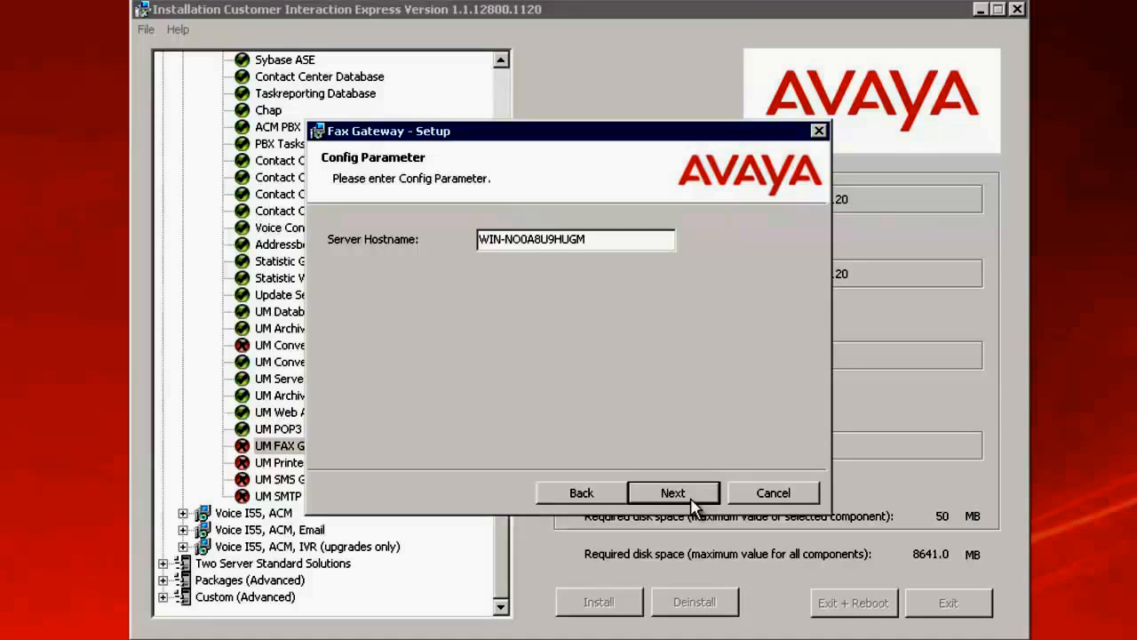
{"action": "left_click", "coordinate": [672, 494]}
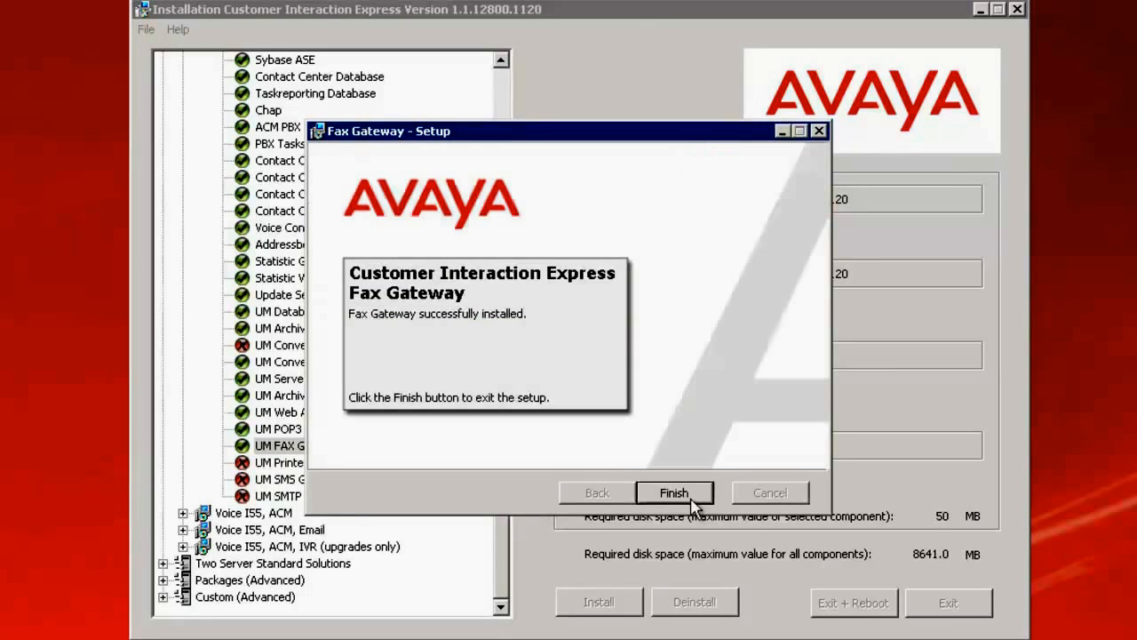
{"action": "left_click", "coordinate": [673, 493]}
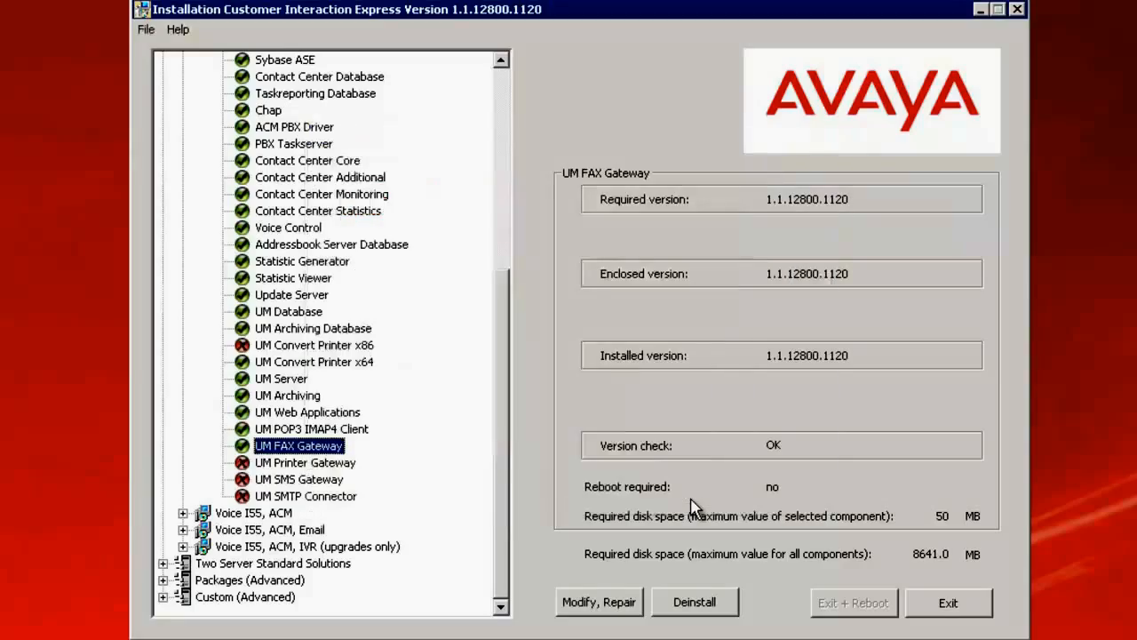